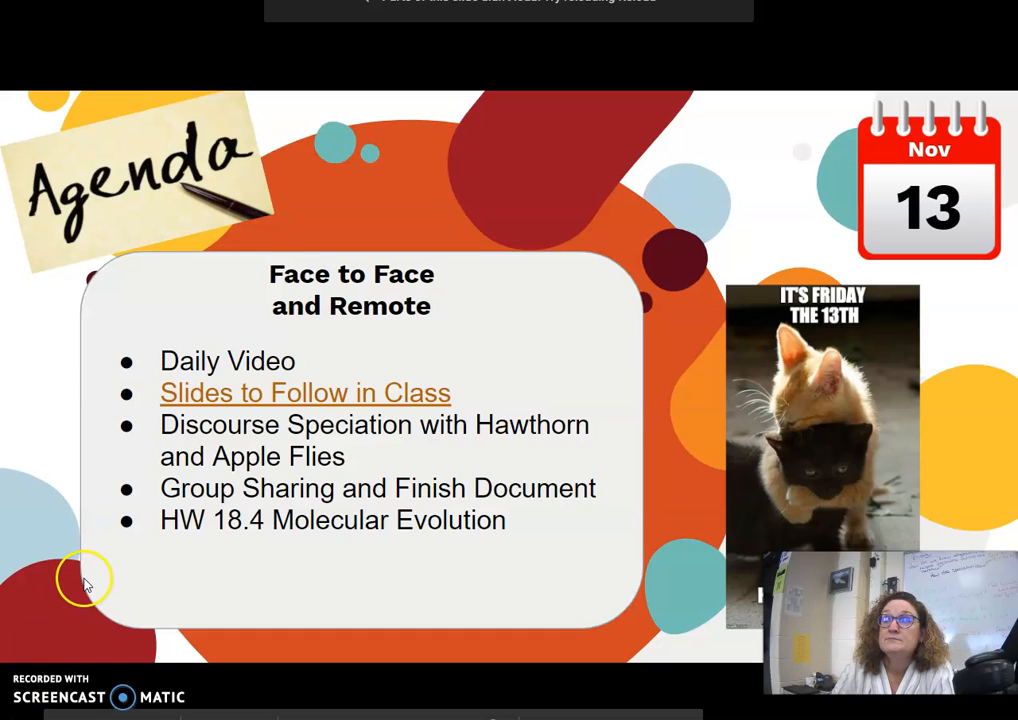
{"action": "mouse_move", "coordinate": [378, 457]}
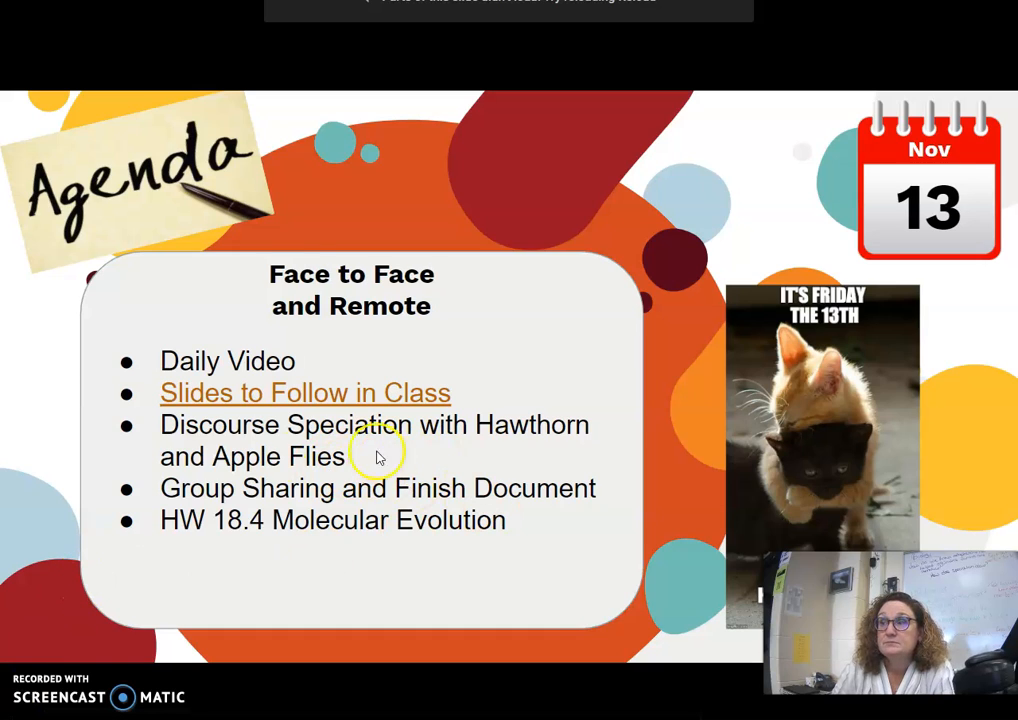
{"action": "mouse_move", "coordinate": [318, 440]}
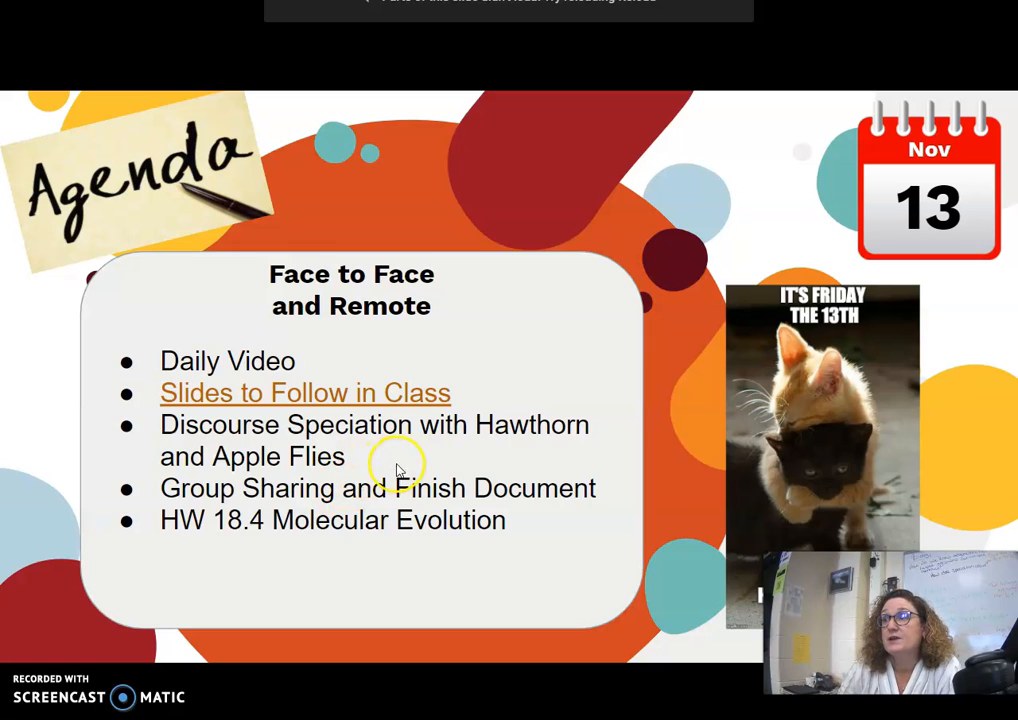
{"action": "mouse_move", "coordinate": [423, 515]}
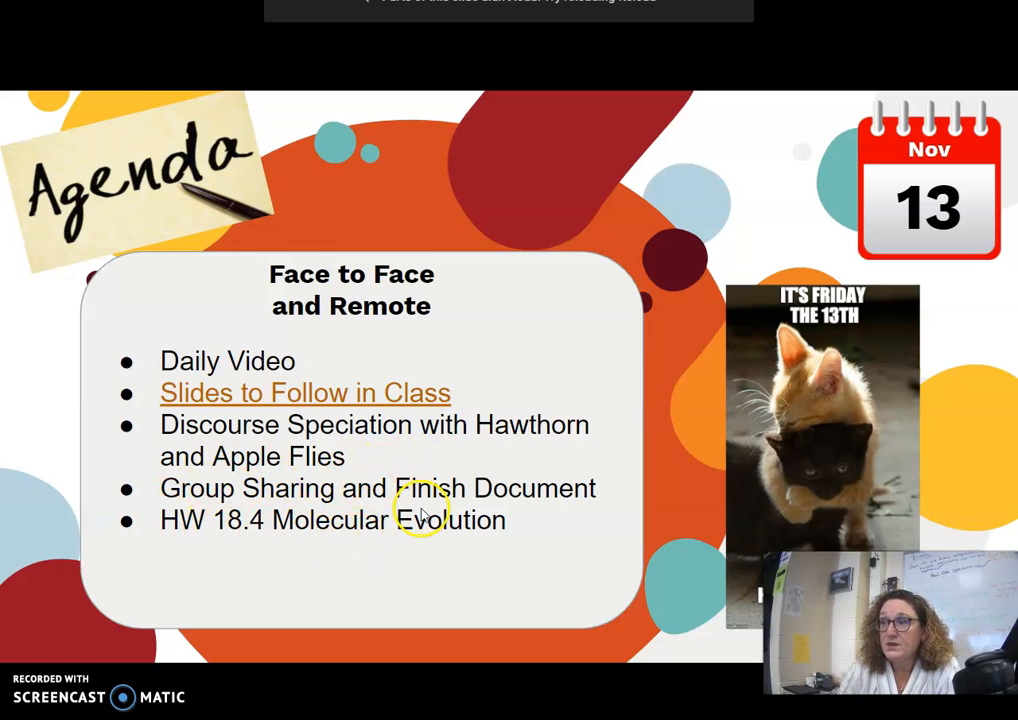
{"action": "mouse_move", "coordinate": [320, 525]}
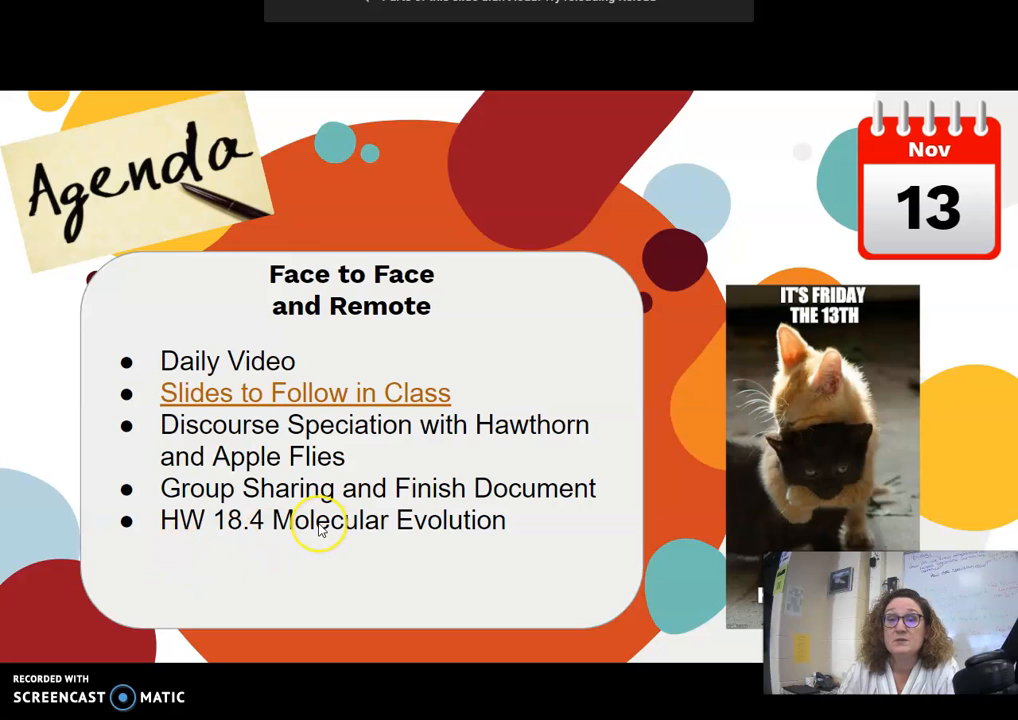
{"action": "mouse_move", "coordinate": [284, 580]}
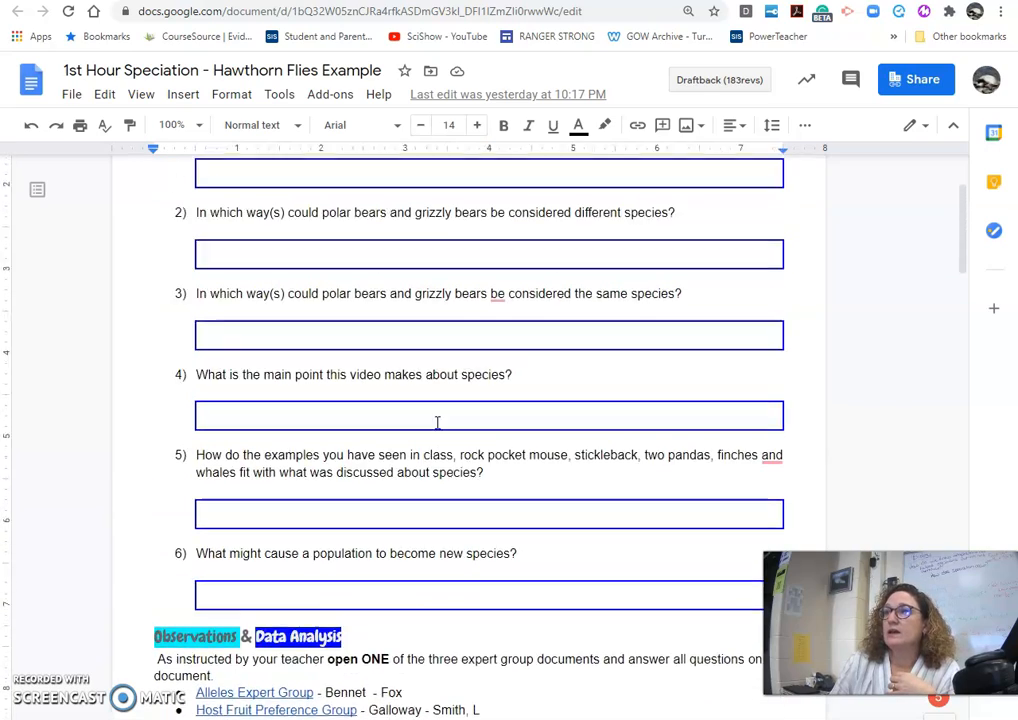
{"action": "scroll", "scroll_direction": "down", "scroll_amount": 3}
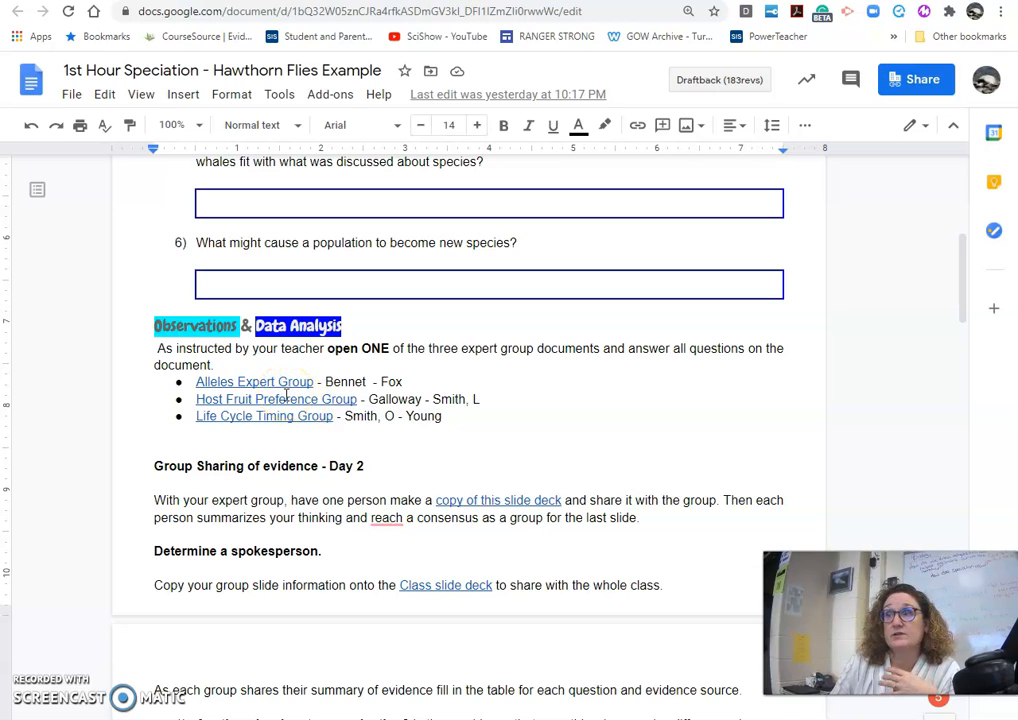
{"action": "scroll", "scroll_direction": "down", "scroll_amount": 3}
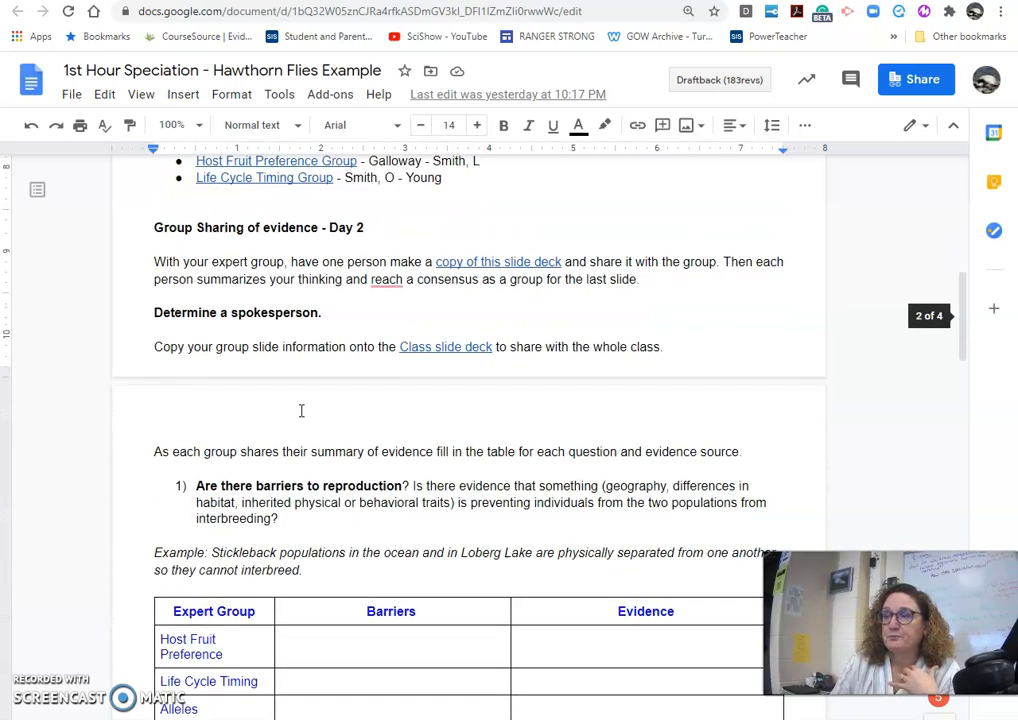
{"action": "scroll", "scroll_direction": "down", "scroll_amount": 3}
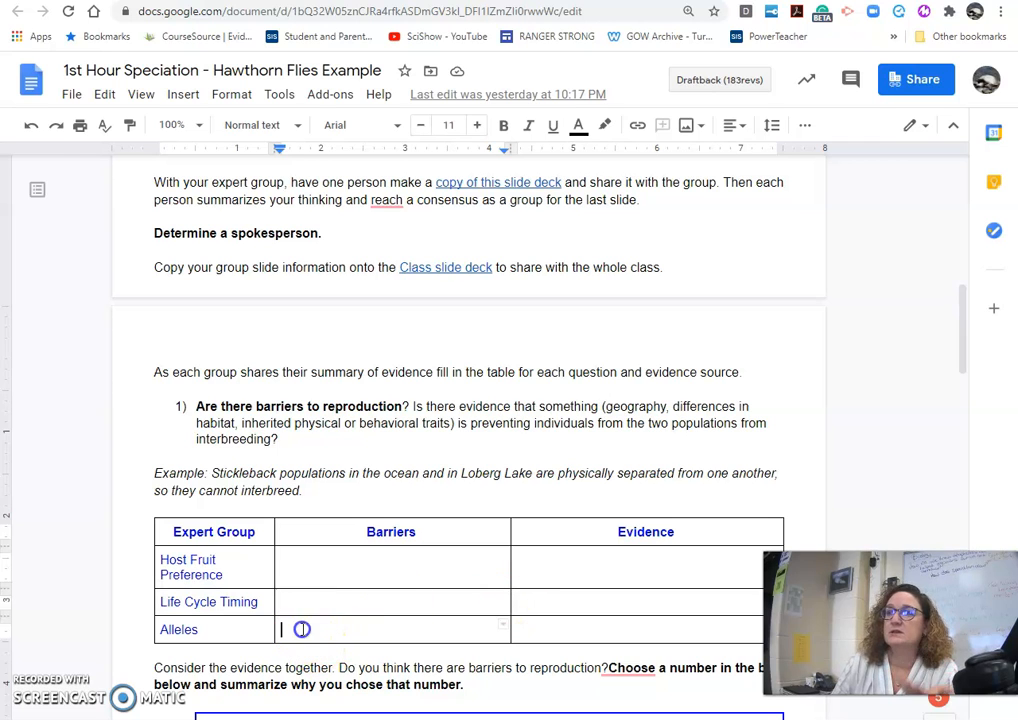
{"action": "mouse_move", "coordinate": [599, 611]}
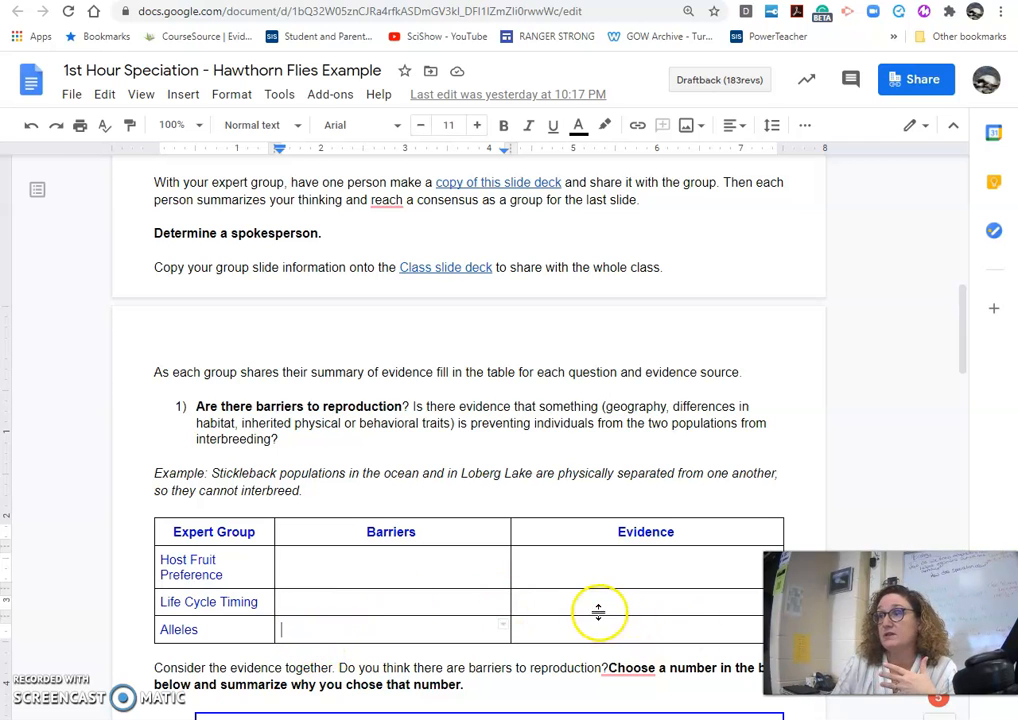
{"action": "scroll", "scroll_direction": "down", "scroll_amount": 3}
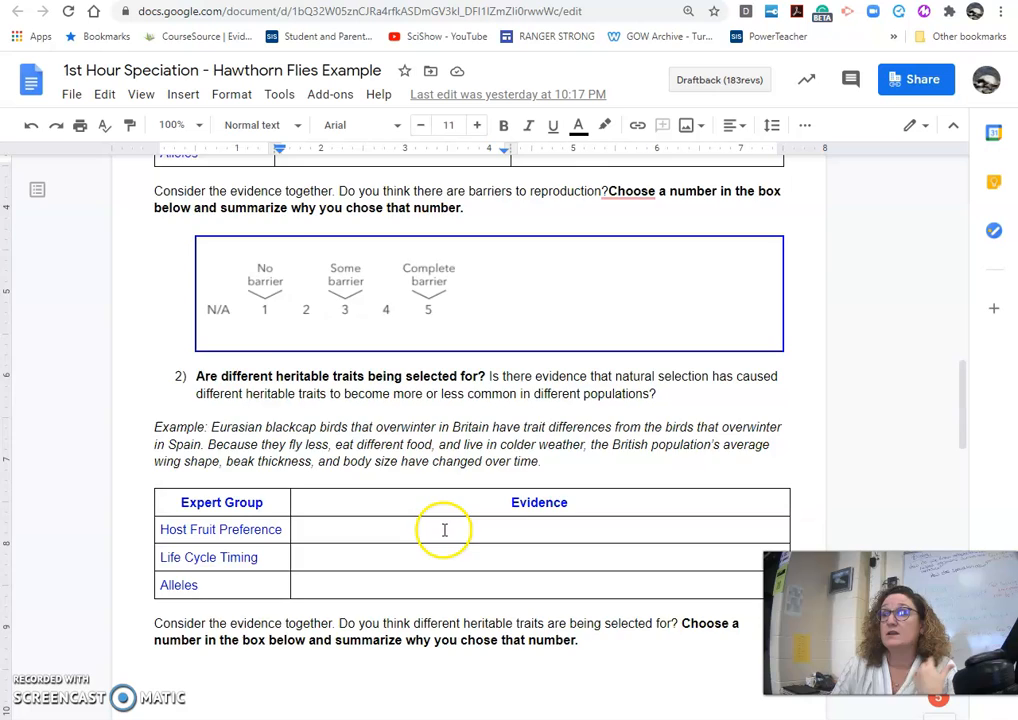
{"action": "scroll", "scroll_direction": "down", "scroll_amount": 3}
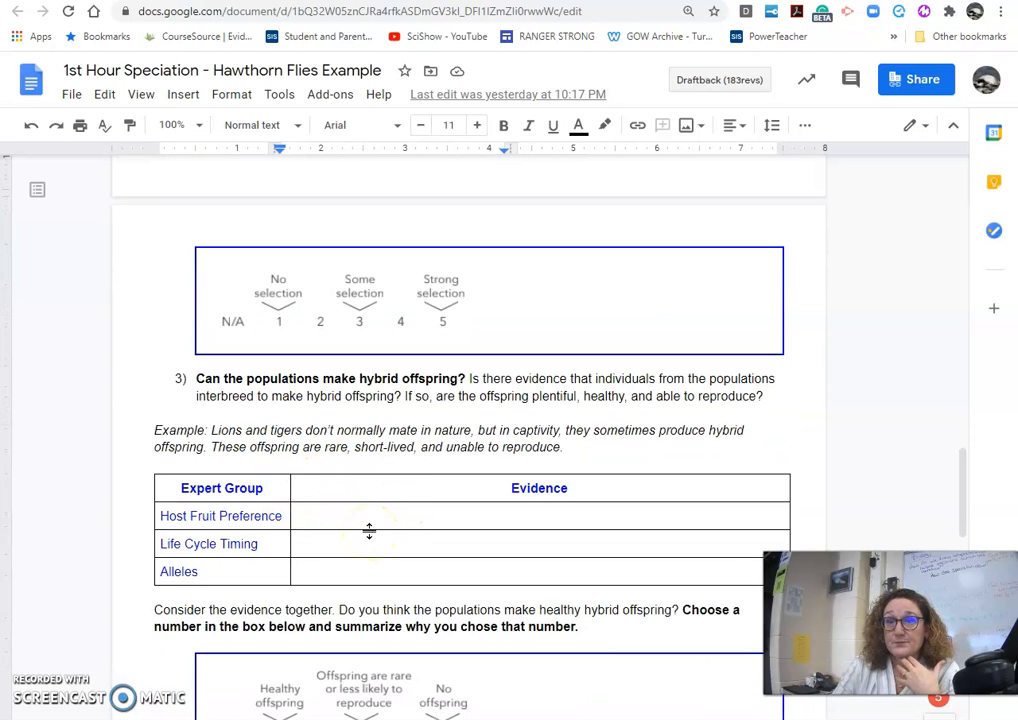
{"action": "scroll", "scroll_direction": "down", "scroll_amount": 3}
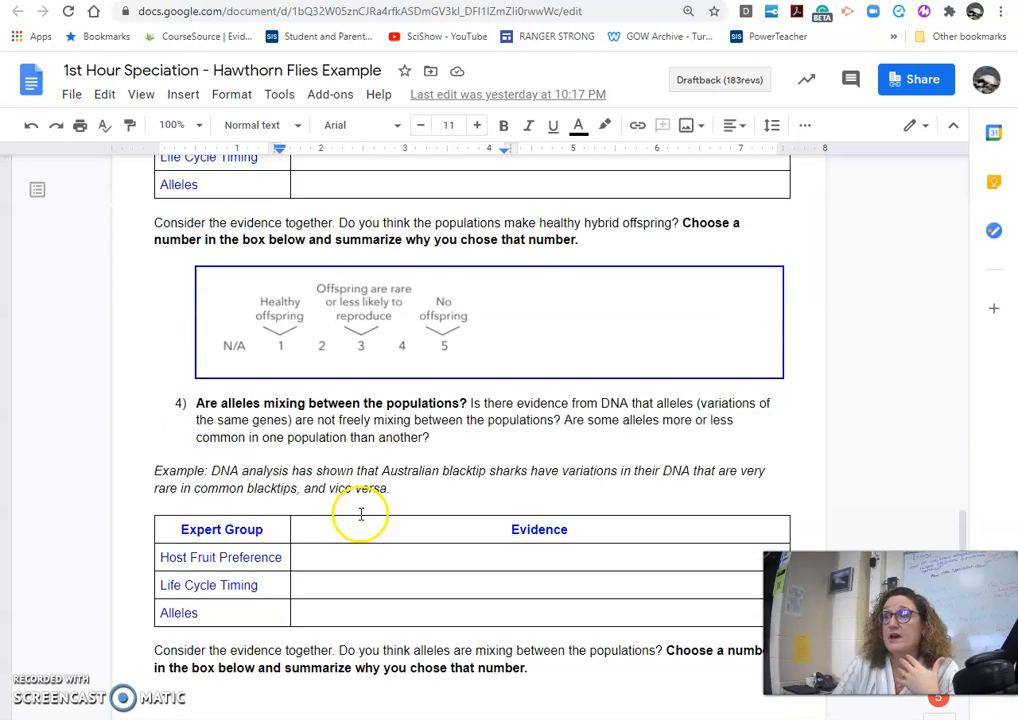
{"action": "scroll", "scroll_direction": "down", "scroll_amount": 3}
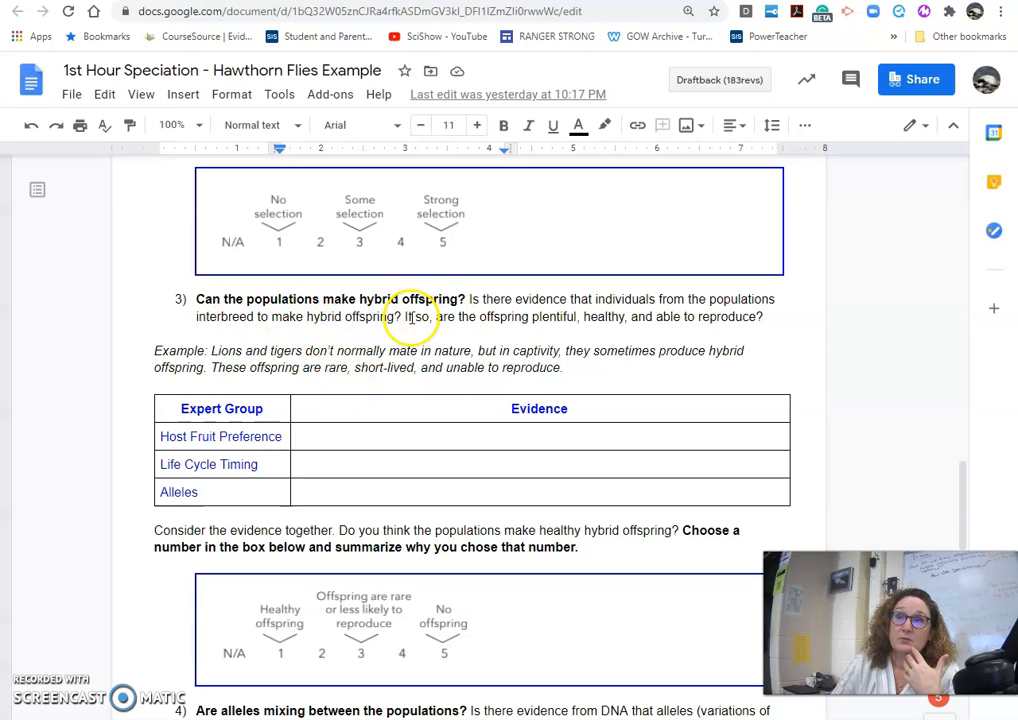
{"action": "scroll", "scroll_direction": "down", "scroll_amount": 3}
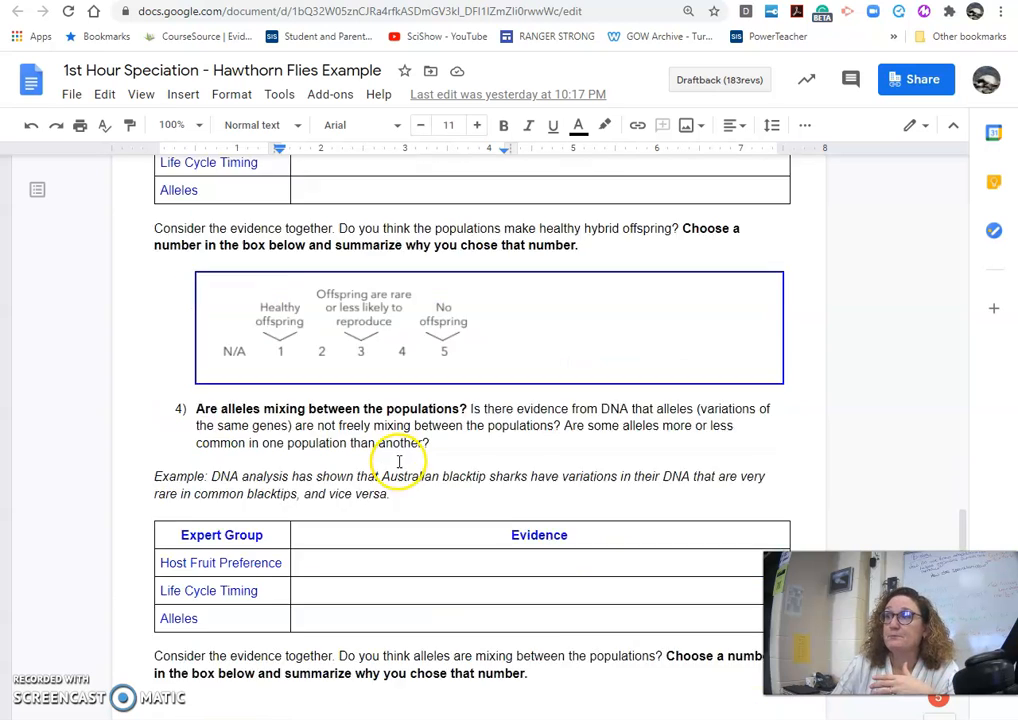
{"action": "scroll", "scroll_direction": "down", "scroll_amount": 3}
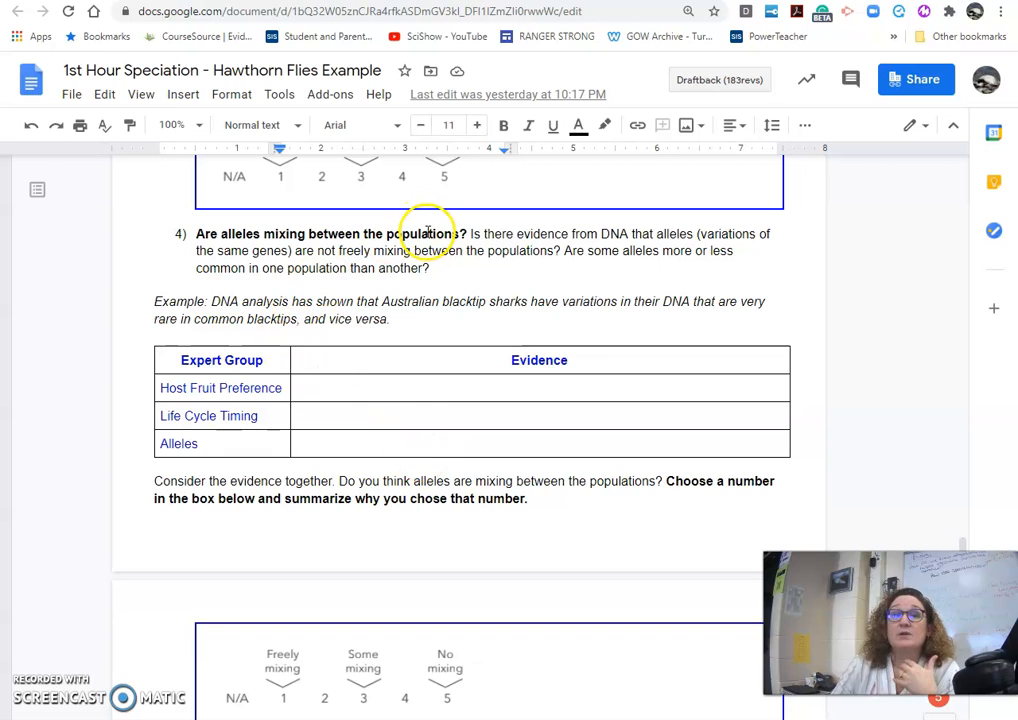
{"action": "mouse_move", "coordinate": [434, 268]}
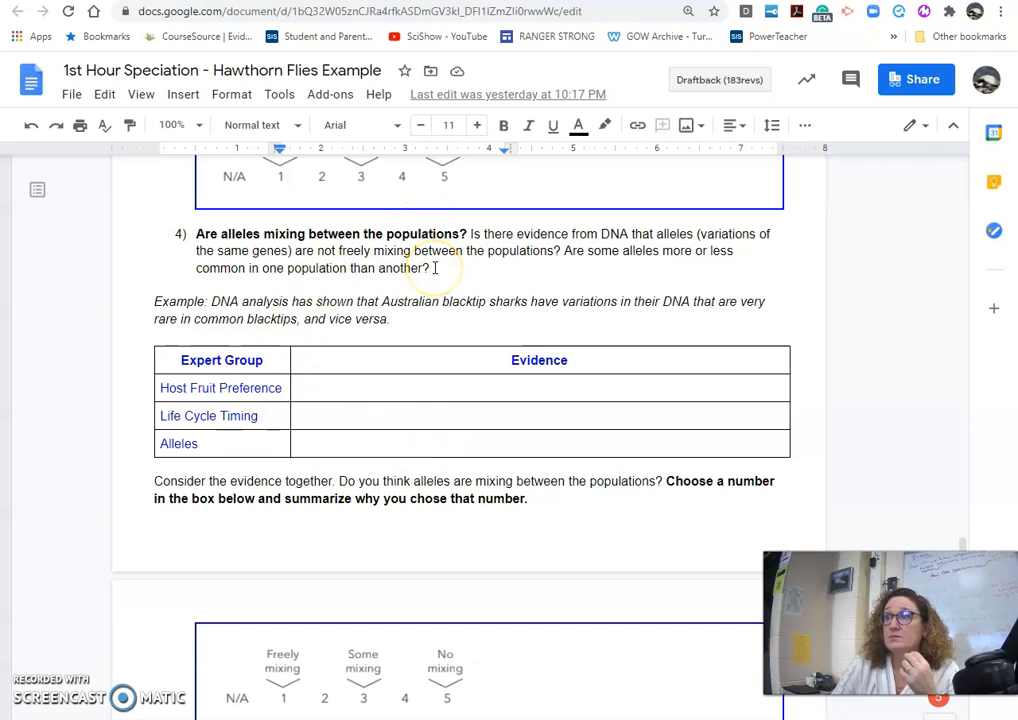
{"action": "scroll", "scroll_direction": "down", "scroll_amount": 3}
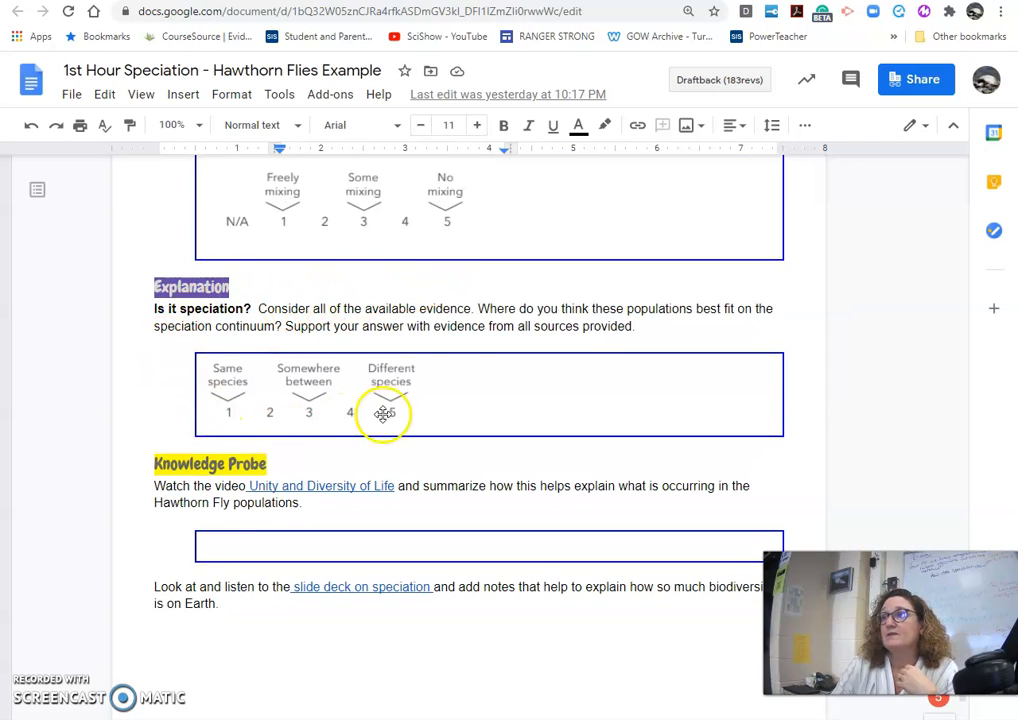
{"action": "mouse_move", "coordinate": [425, 422]}
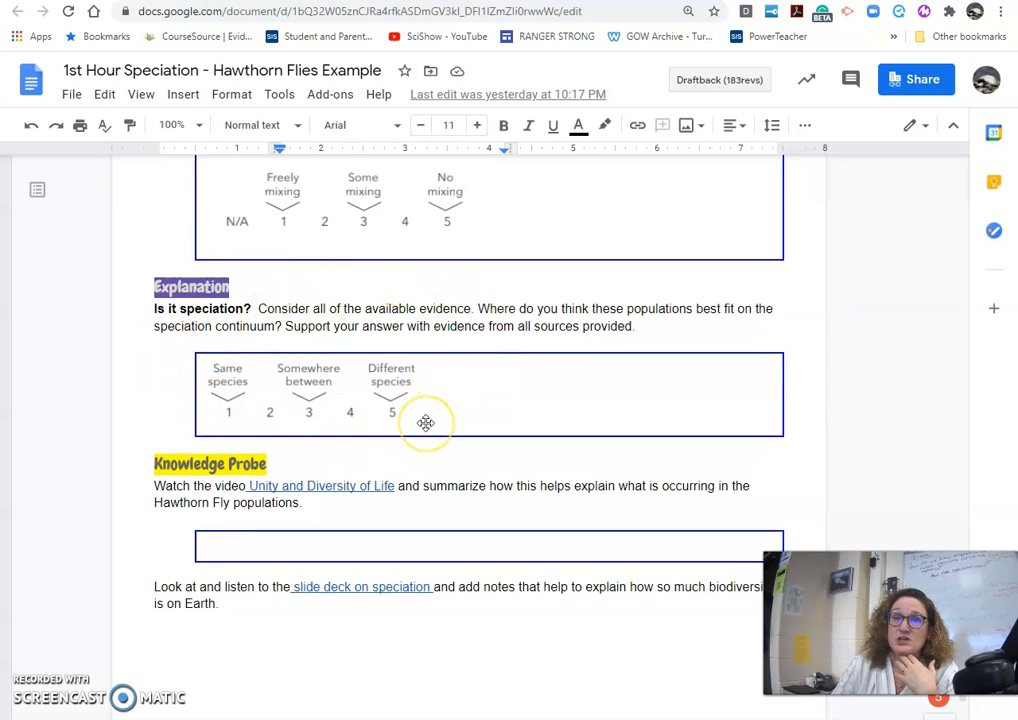
{"action": "mouse_move", "coordinate": [420, 422]}
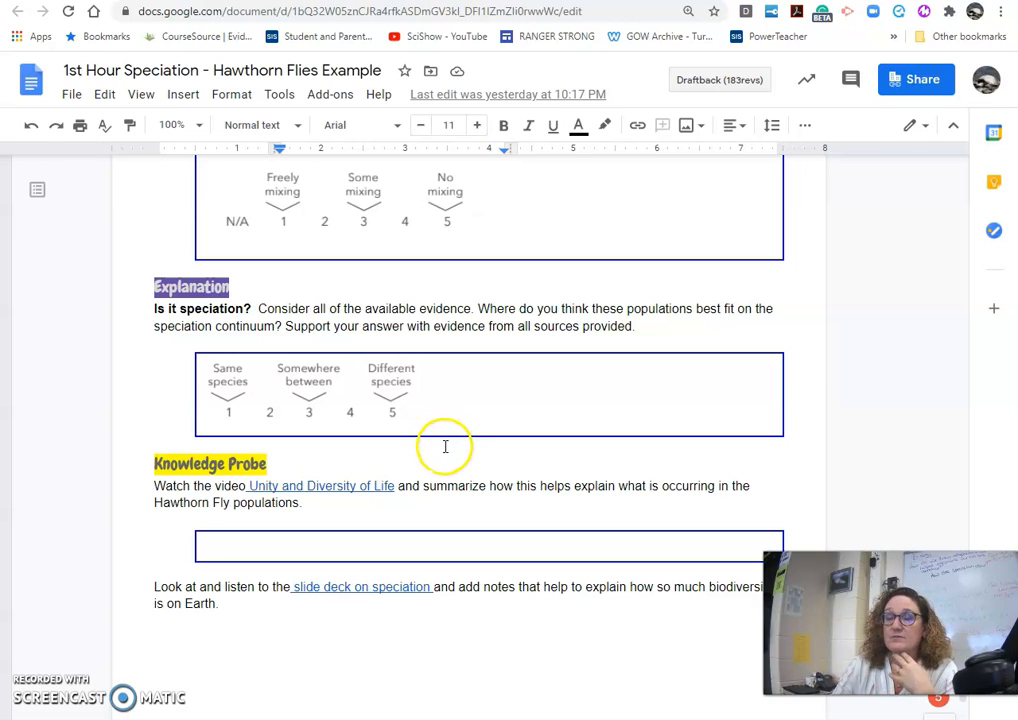
{"action": "mouse_move", "coordinate": [457, 490]}
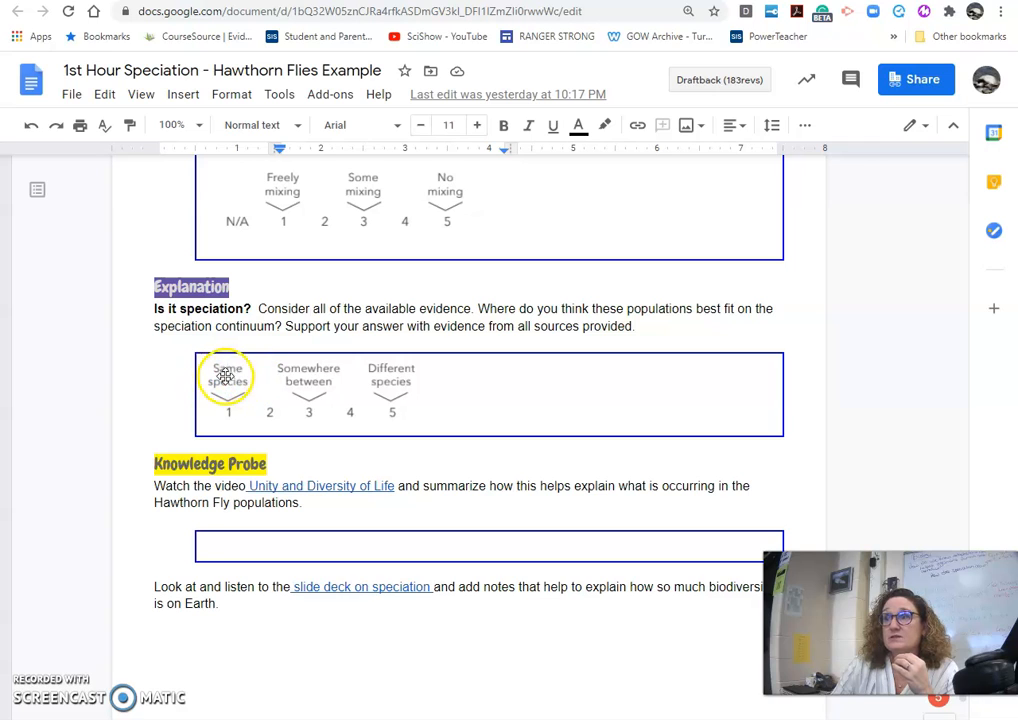
{"action": "mouse_move", "coordinate": [435, 394]}
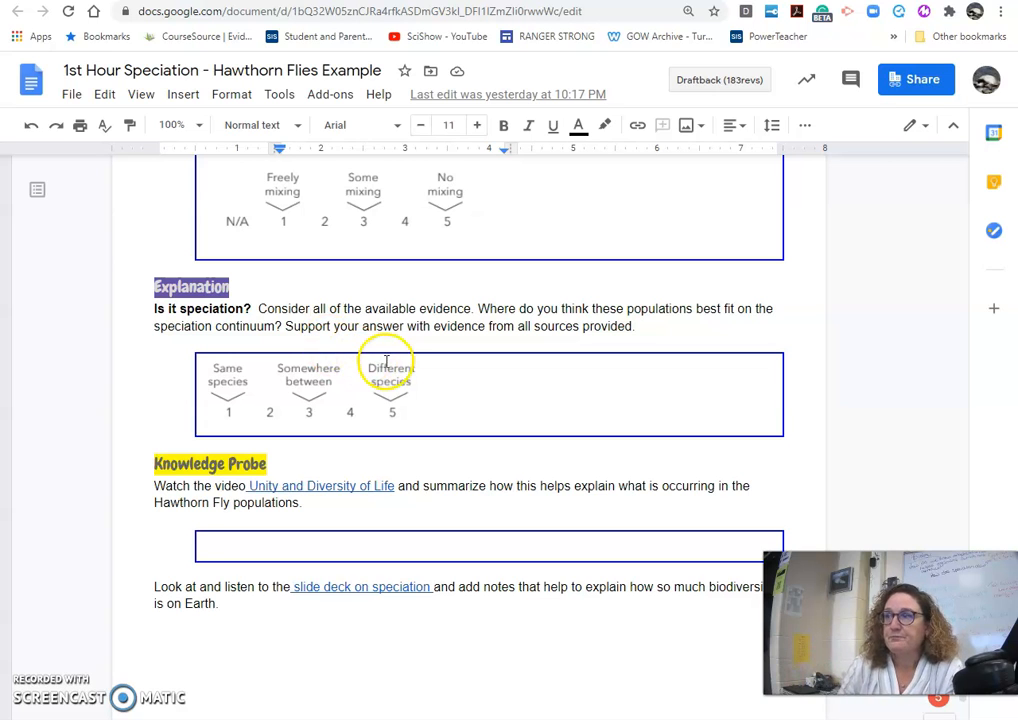
{"action": "scroll", "scroll_direction": "down", "scroll_amount": 3}
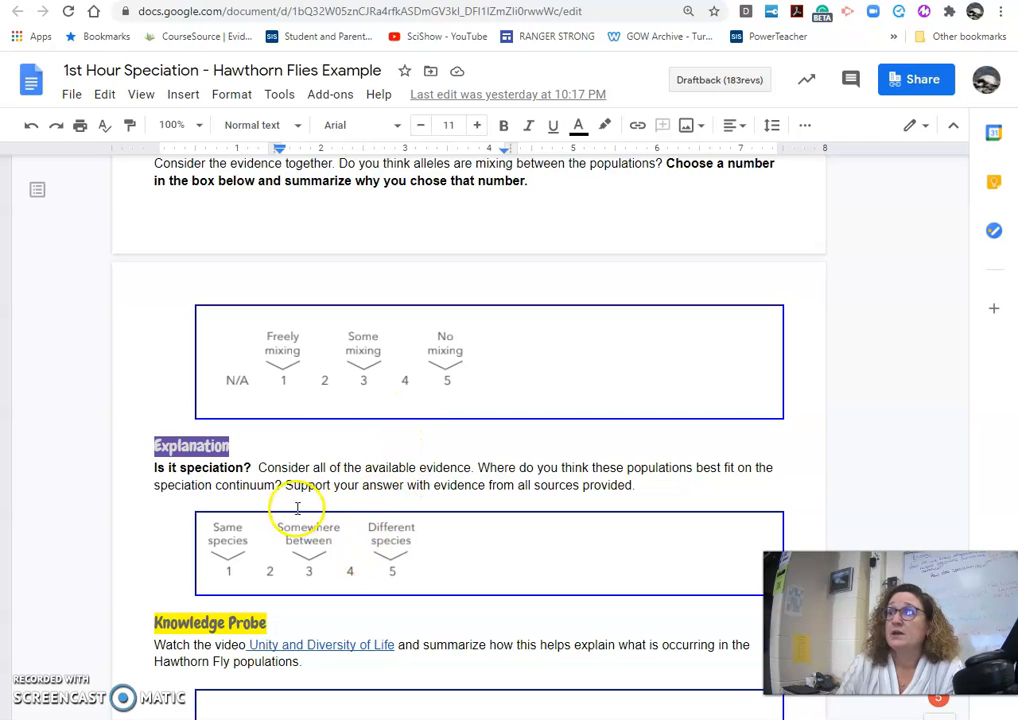
{"action": "mouse_move", "coordinate": [772, 356]}
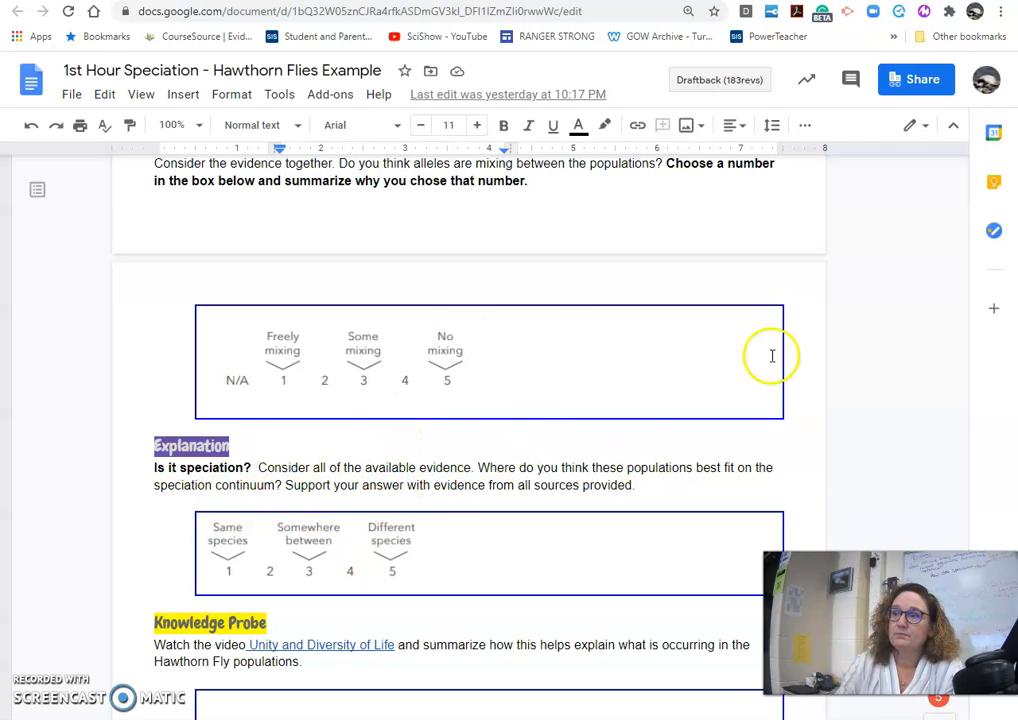
{"action": "mouse_move", "coordinate": [350, 435]}
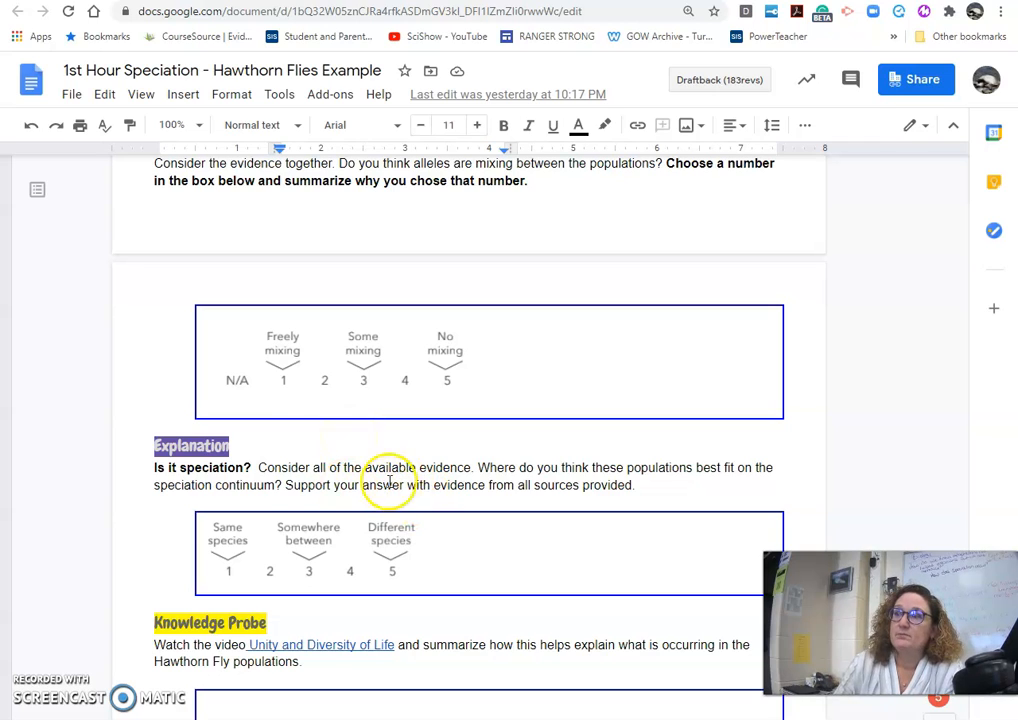
{"action": "mouse_move", "coordinate": [521, 493]}
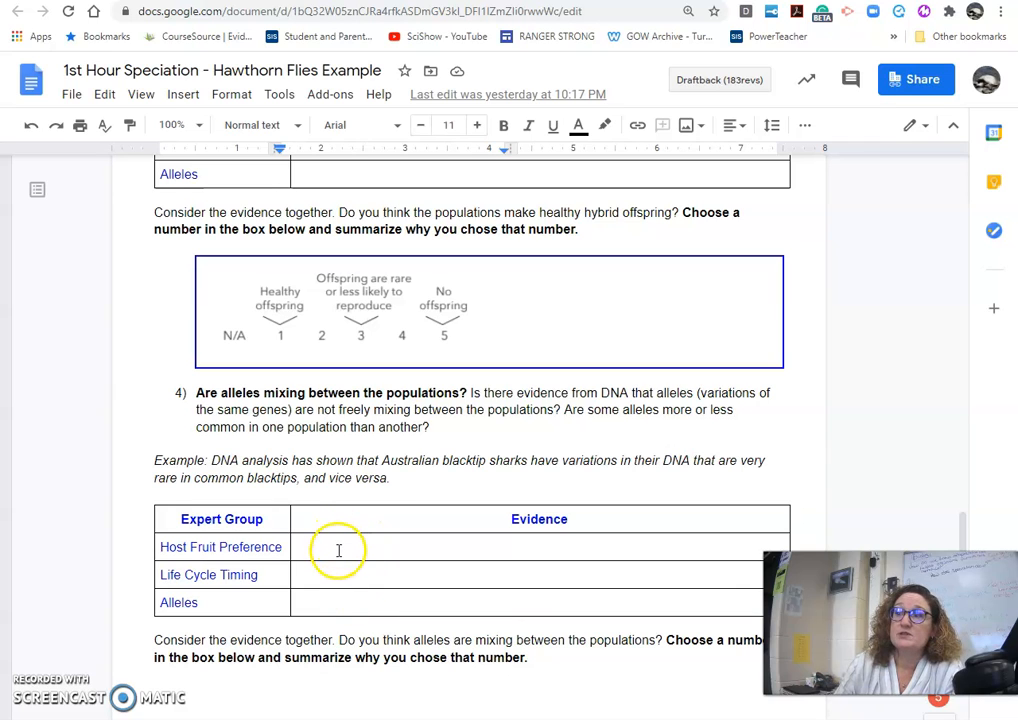
{"action": "scroll", "scroll_direction": "down", "scroll_amount": 3}
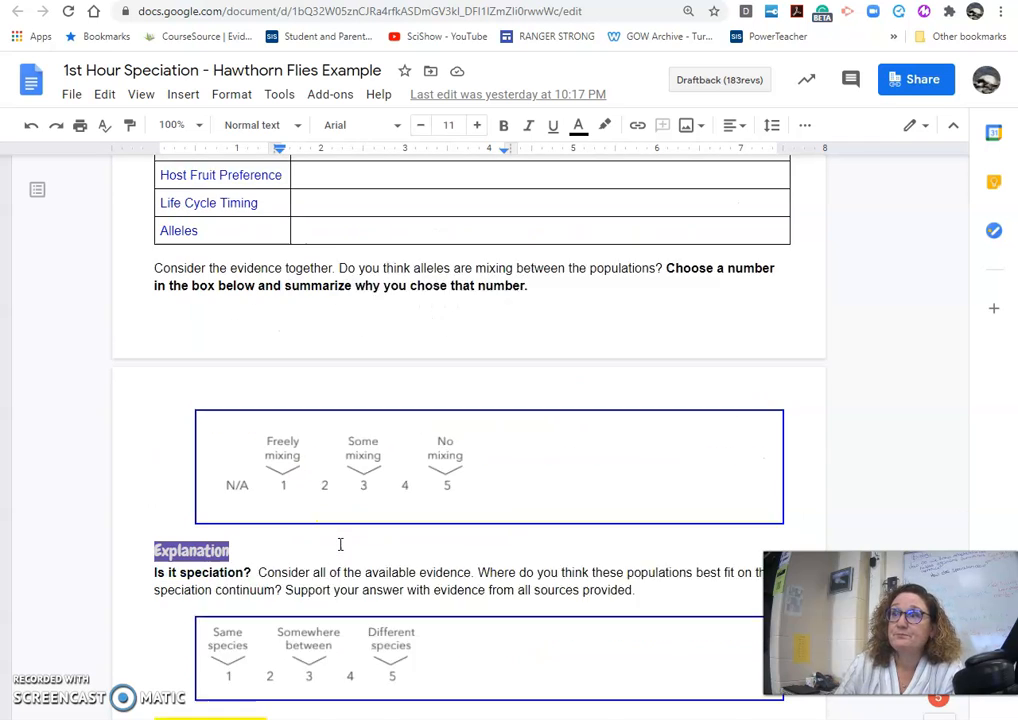
{"action": "scroll", "scroll_direction": "down", "scroll_amount": 3}
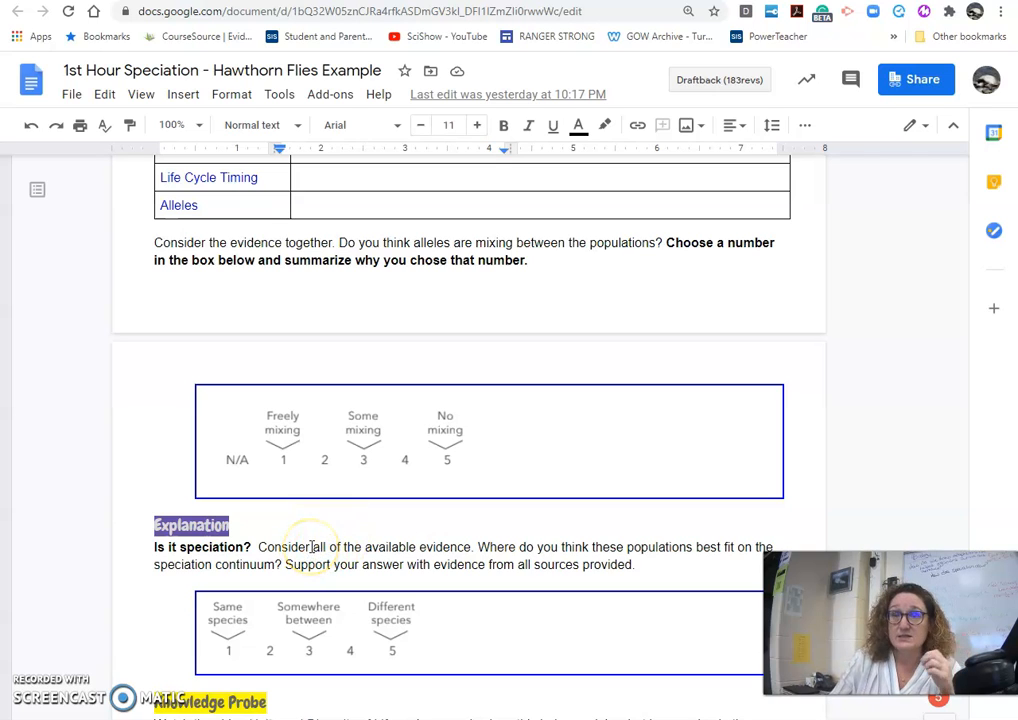
{"action": "scroll", "scroll_direction": "down", "scroll_amount": 3}
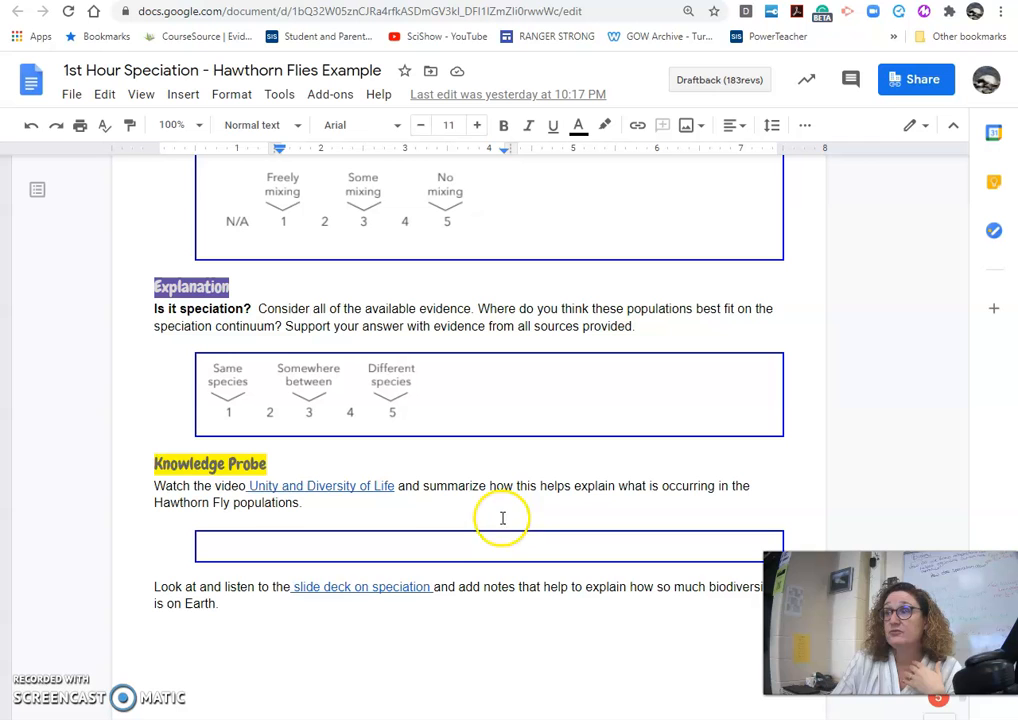
{"action": "mouse_move", "coordinate": [383, 523]}
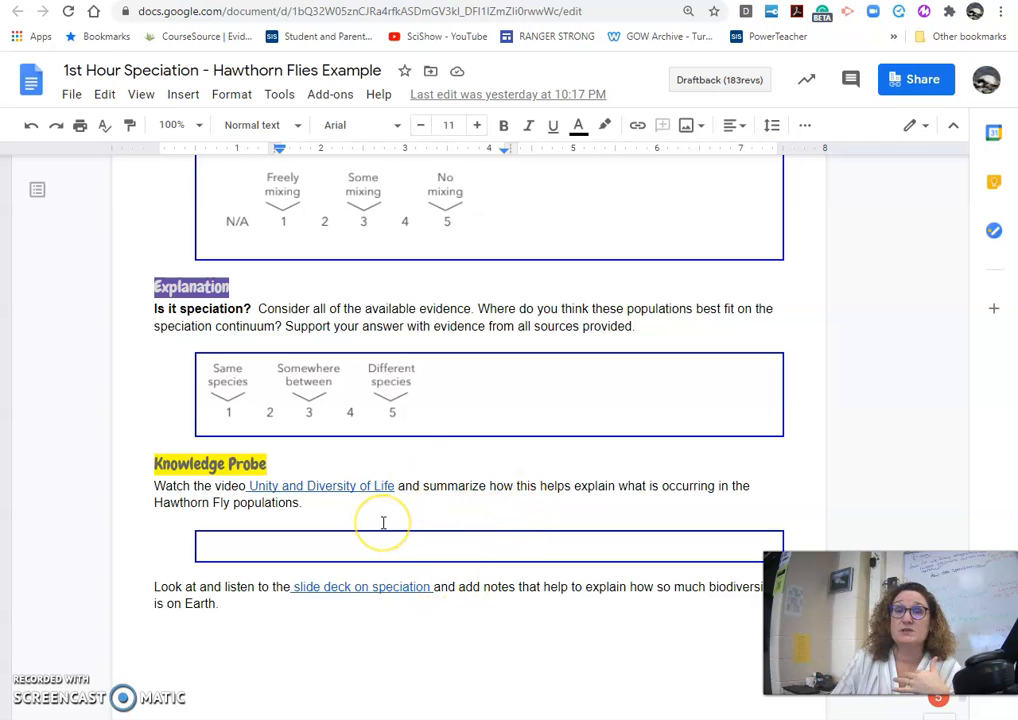
{"action": "scroll", "scroll_direction": "down", "scroll_amount": 3}
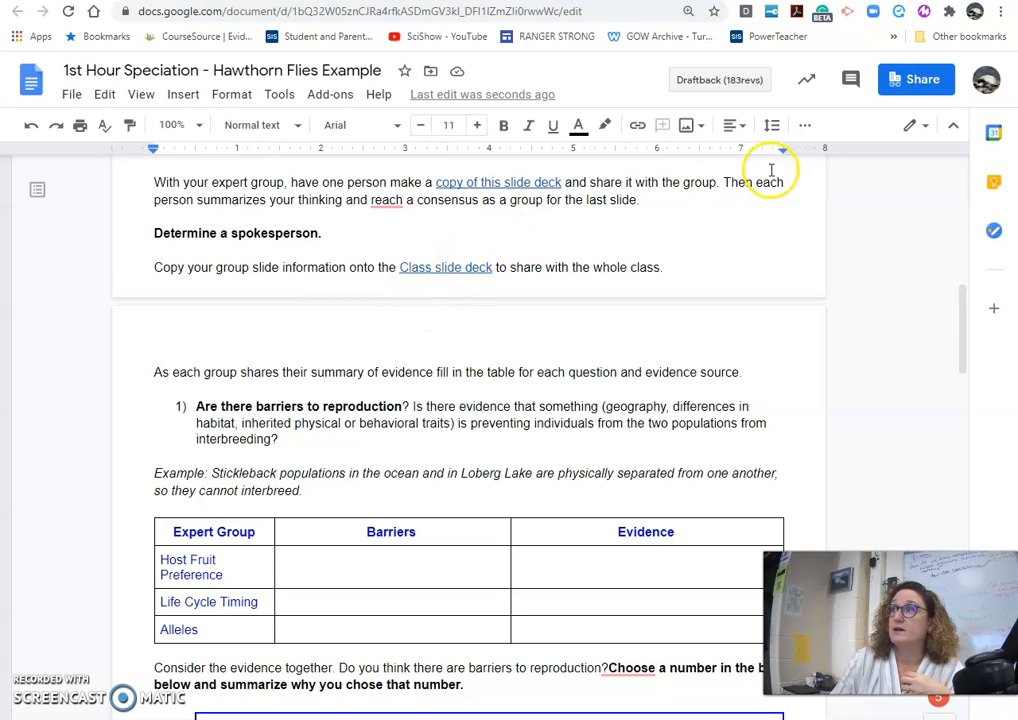
{"action": "mouse_move", "coordinate": [66, 680]}
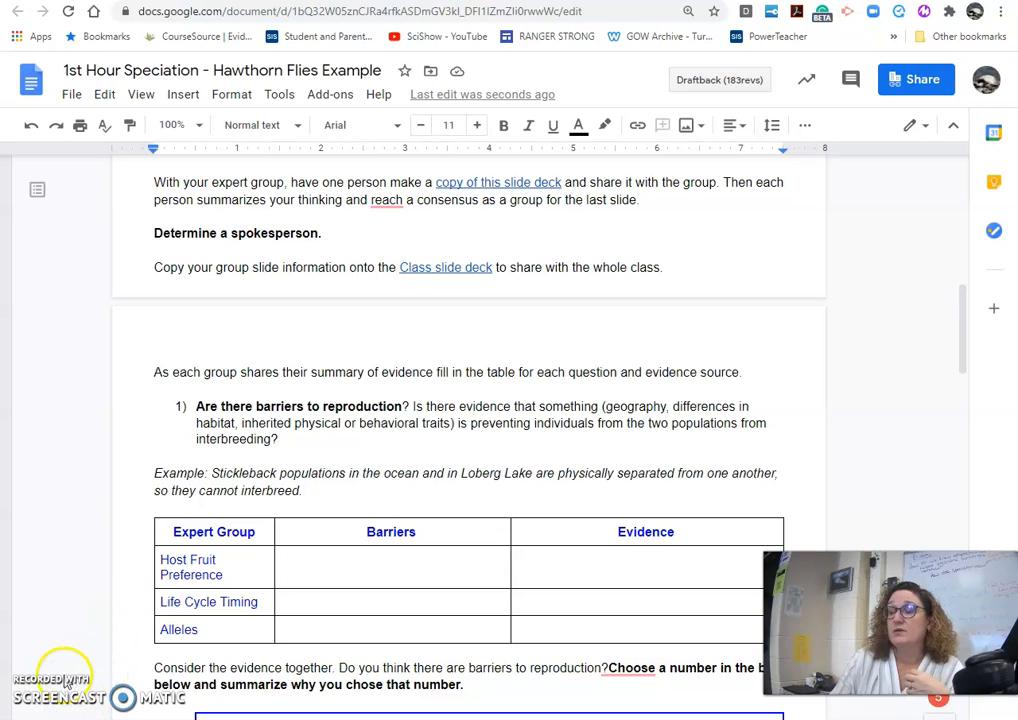